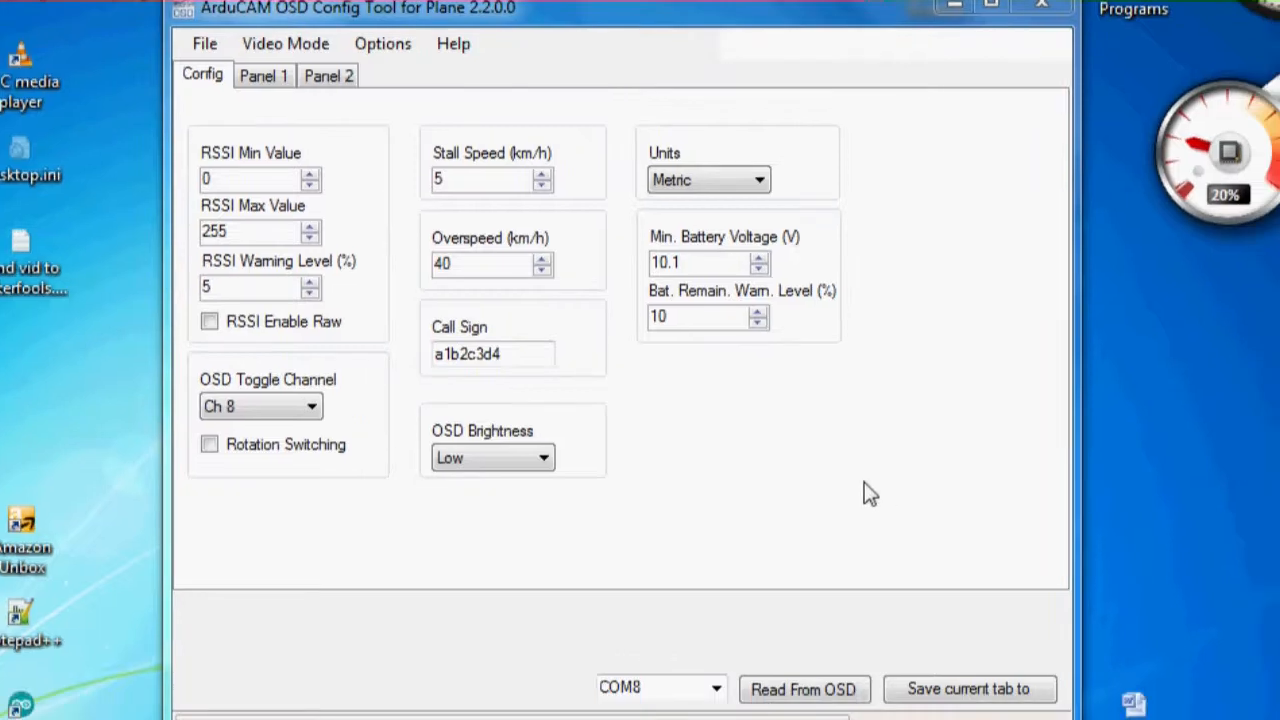
pyautogui.moveTo(596, 396)
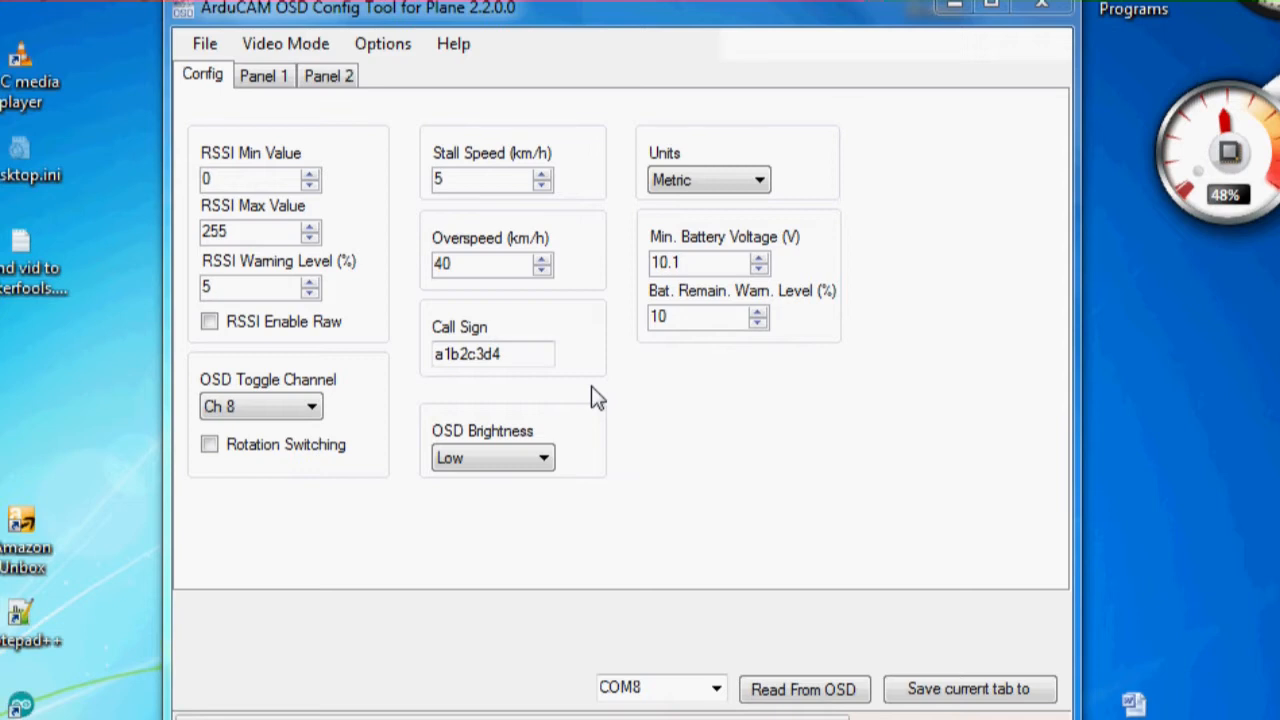
# Change the OSD Toggle Channel from Ch 8 to Mode Switch
pyautogui.click(260, 406)
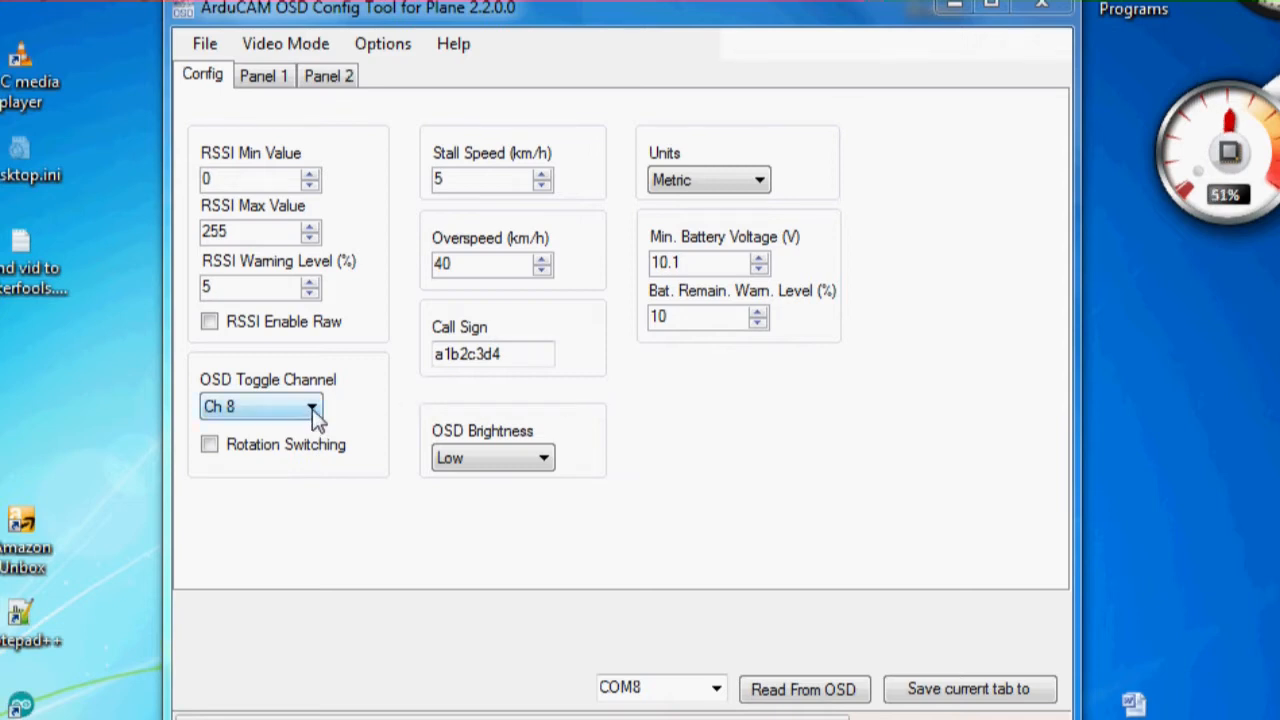
pyautogui.click(310, 406)
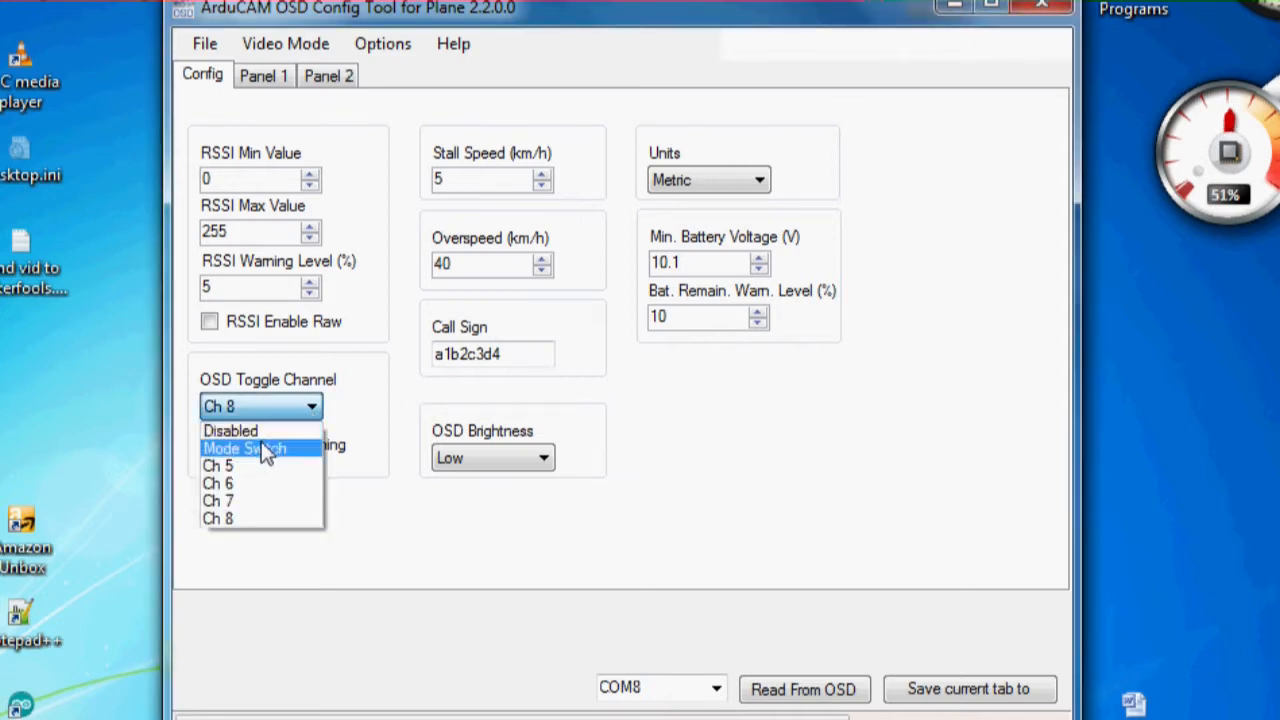
pyautogui.click(244, 448)
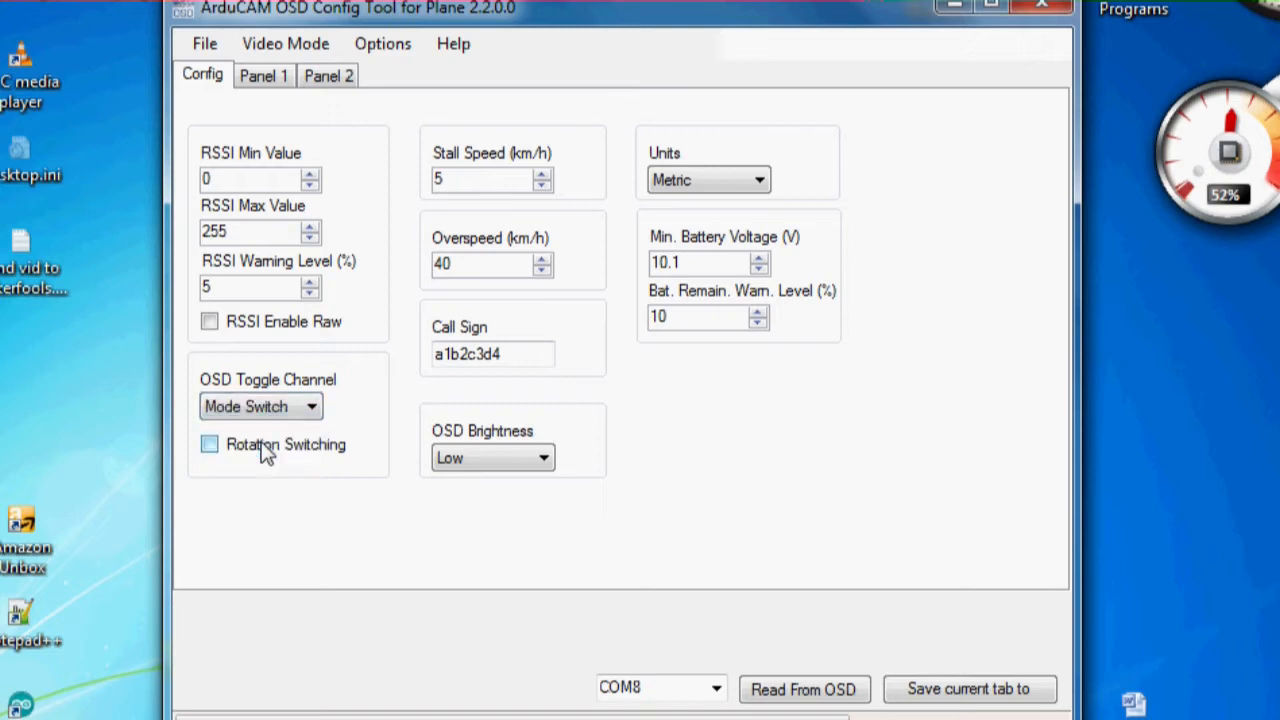
pyautogui.moveTo(358, 380)
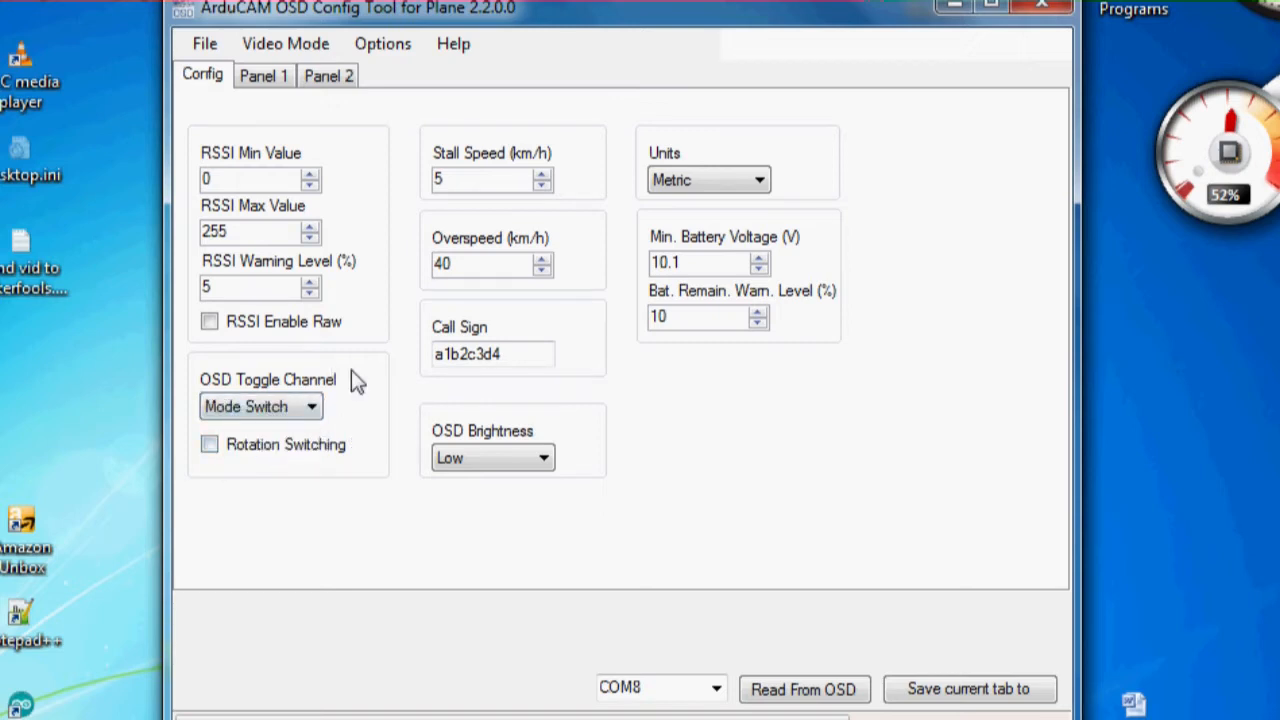